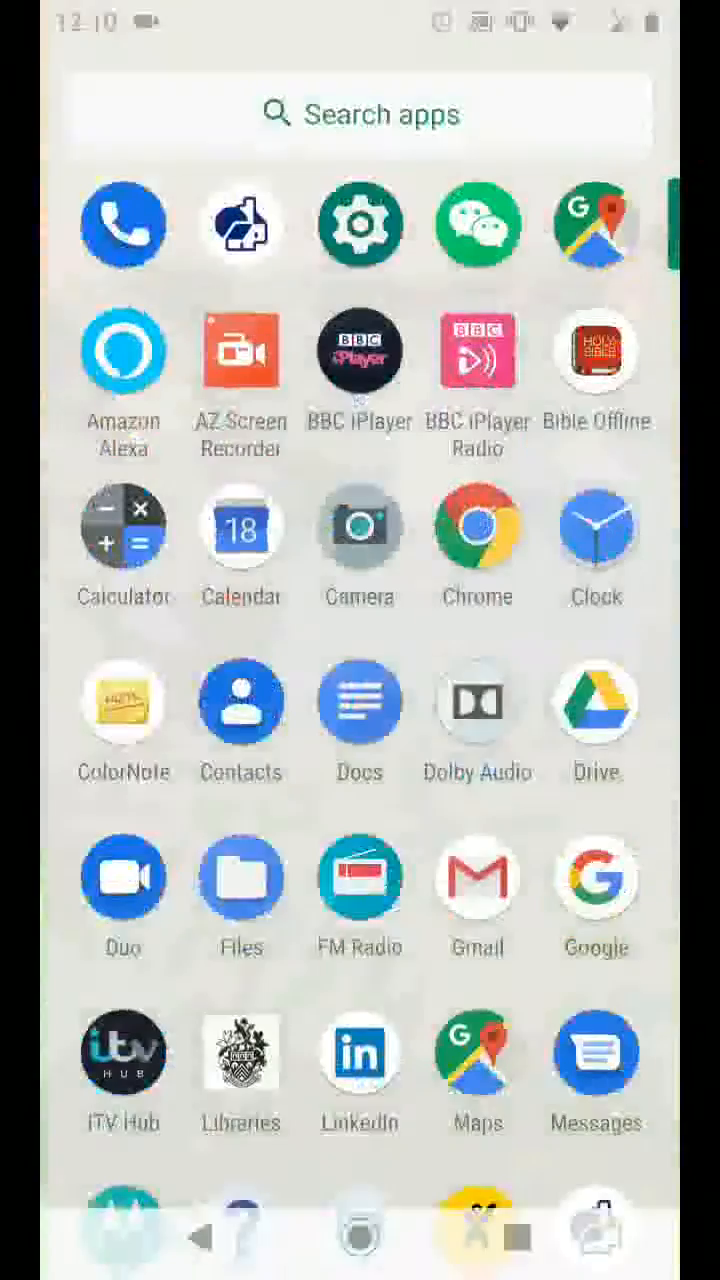
# Step: Go to Settings, then Security & location, and open the Screen pinning page
pyautogui.scroll(-3)
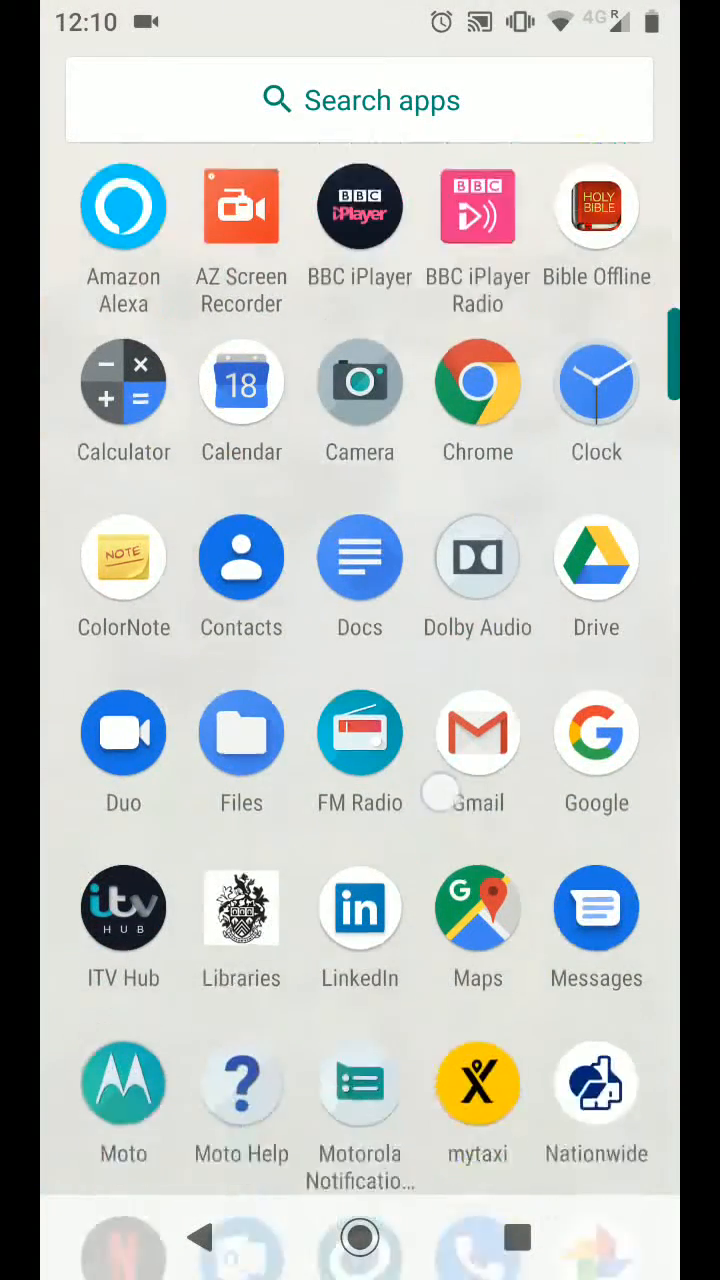
pyautogui.scroll(-3)
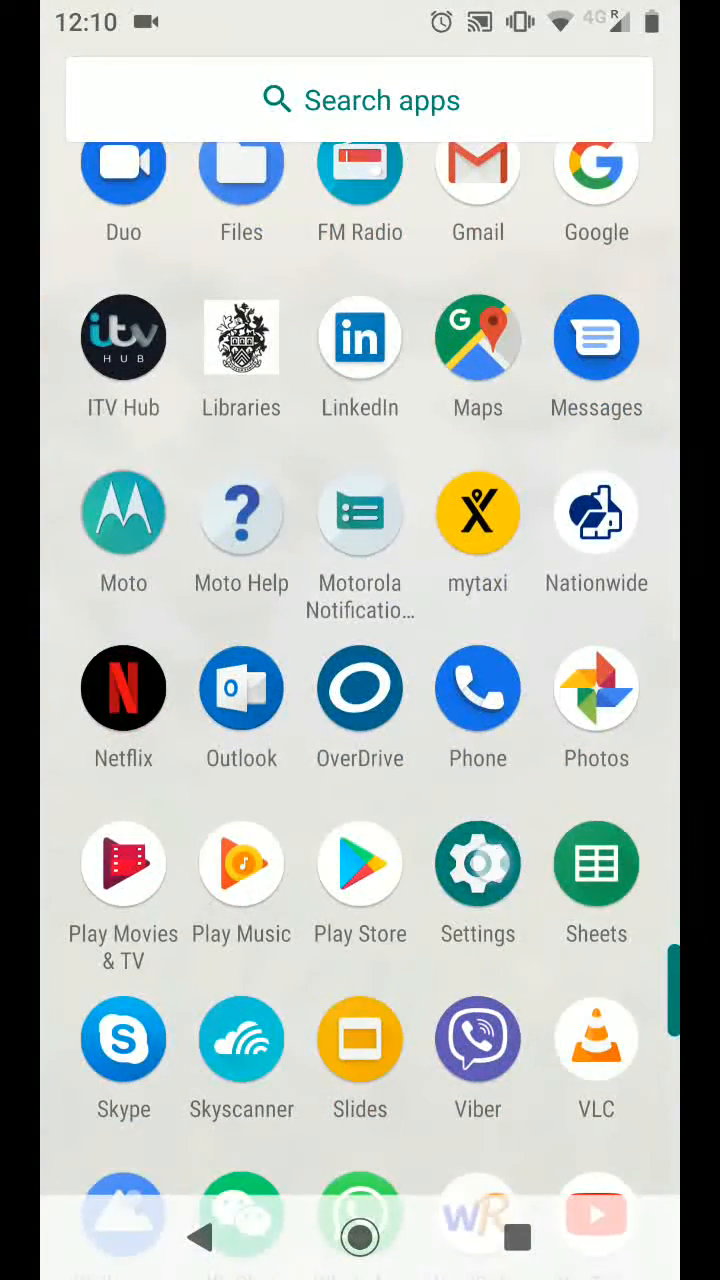
pyautogui.click(477, 863)
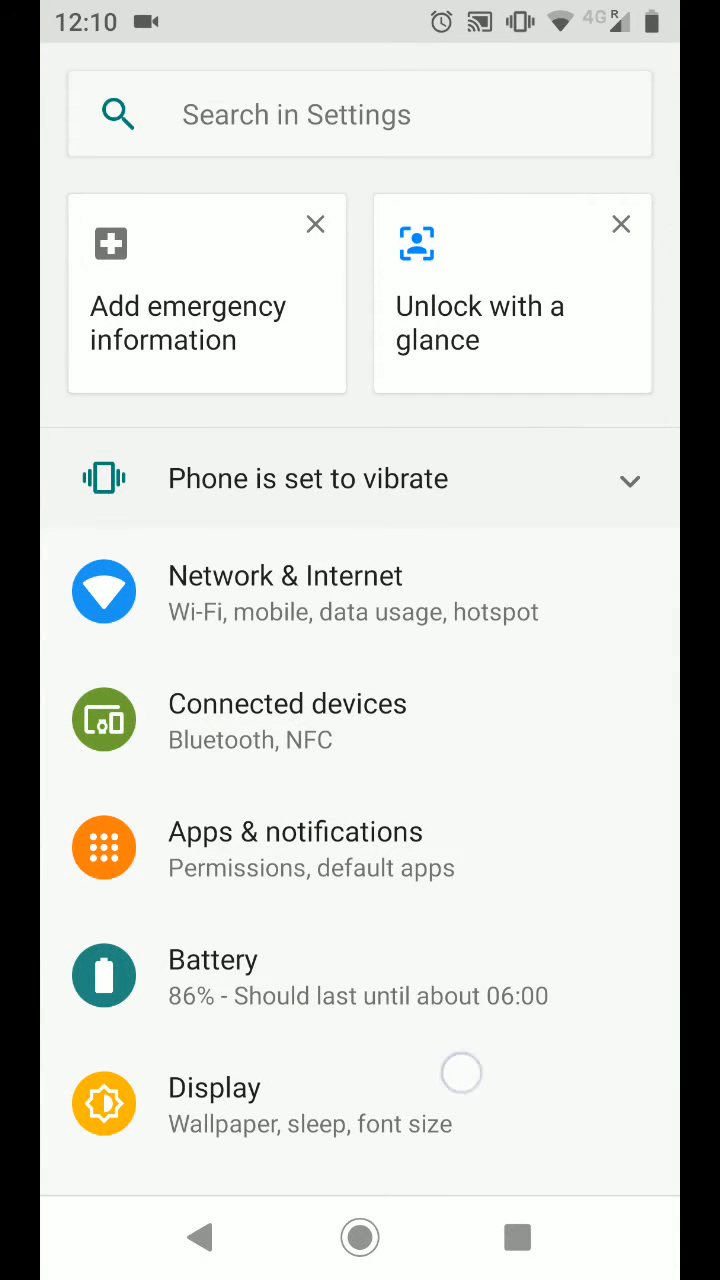
pyautogui.scroll(-3)
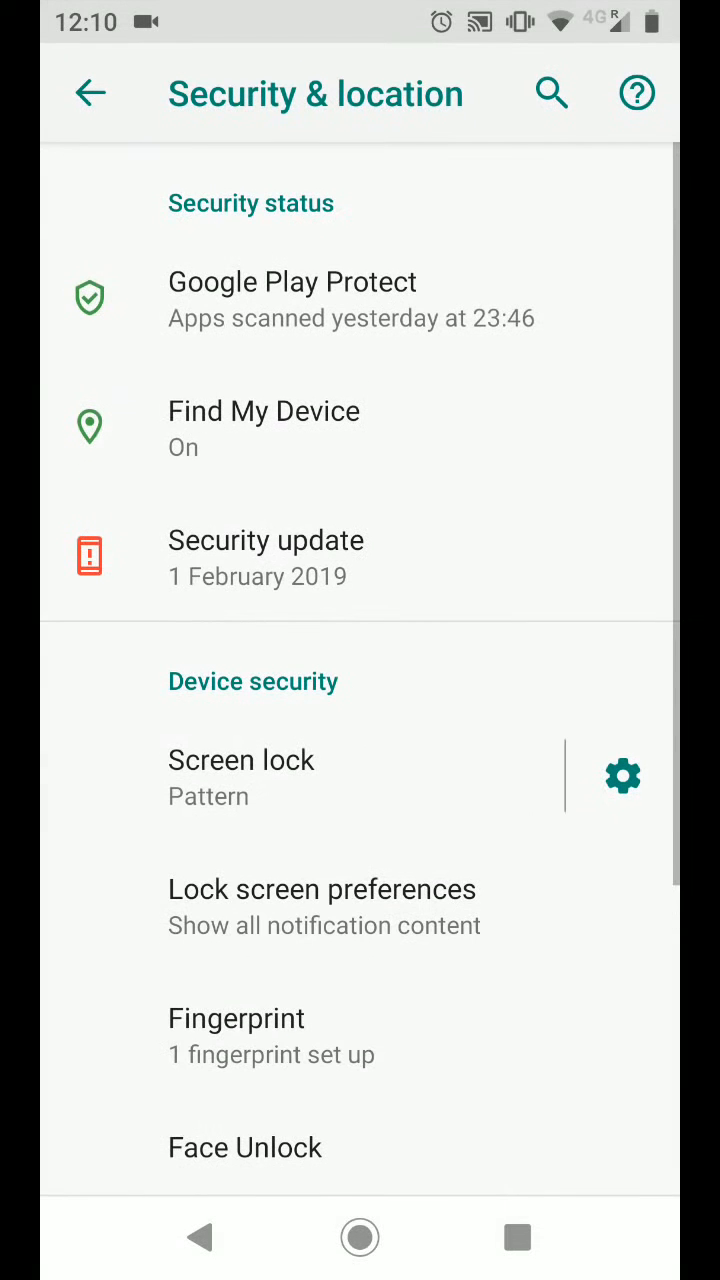
pyautogui.click(458, 1066)
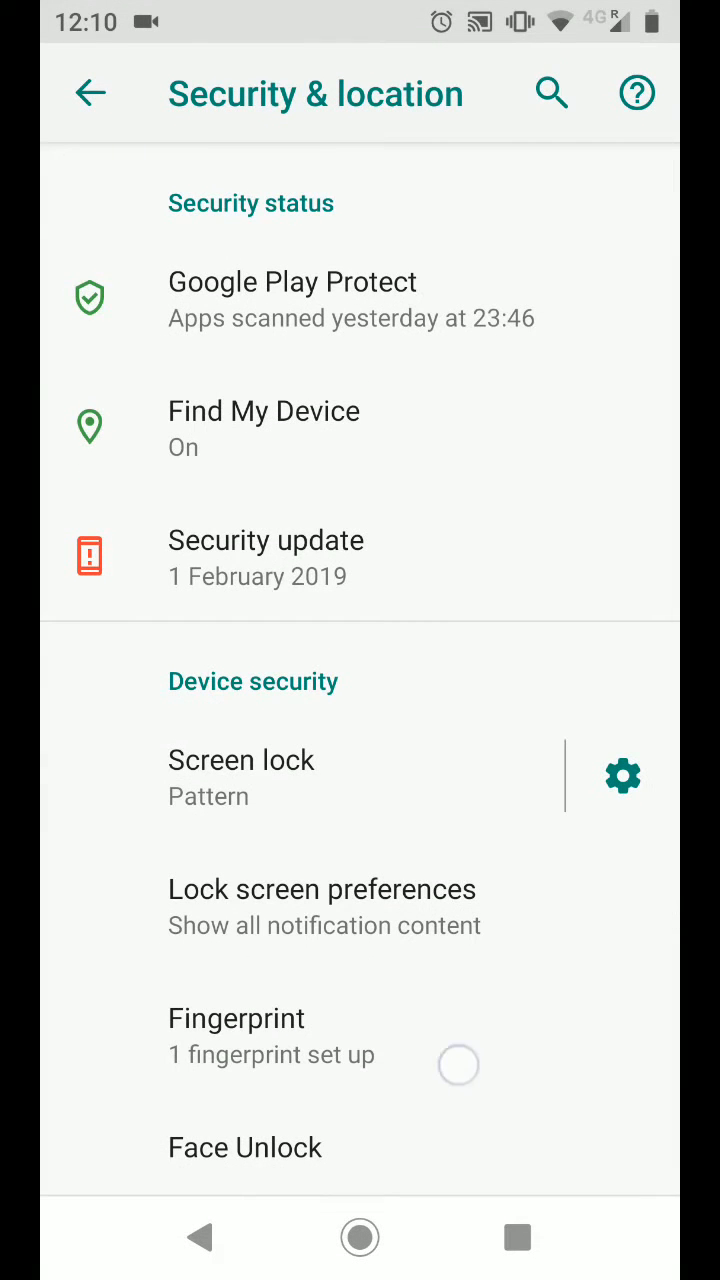
pyautogui.scroll(-3)
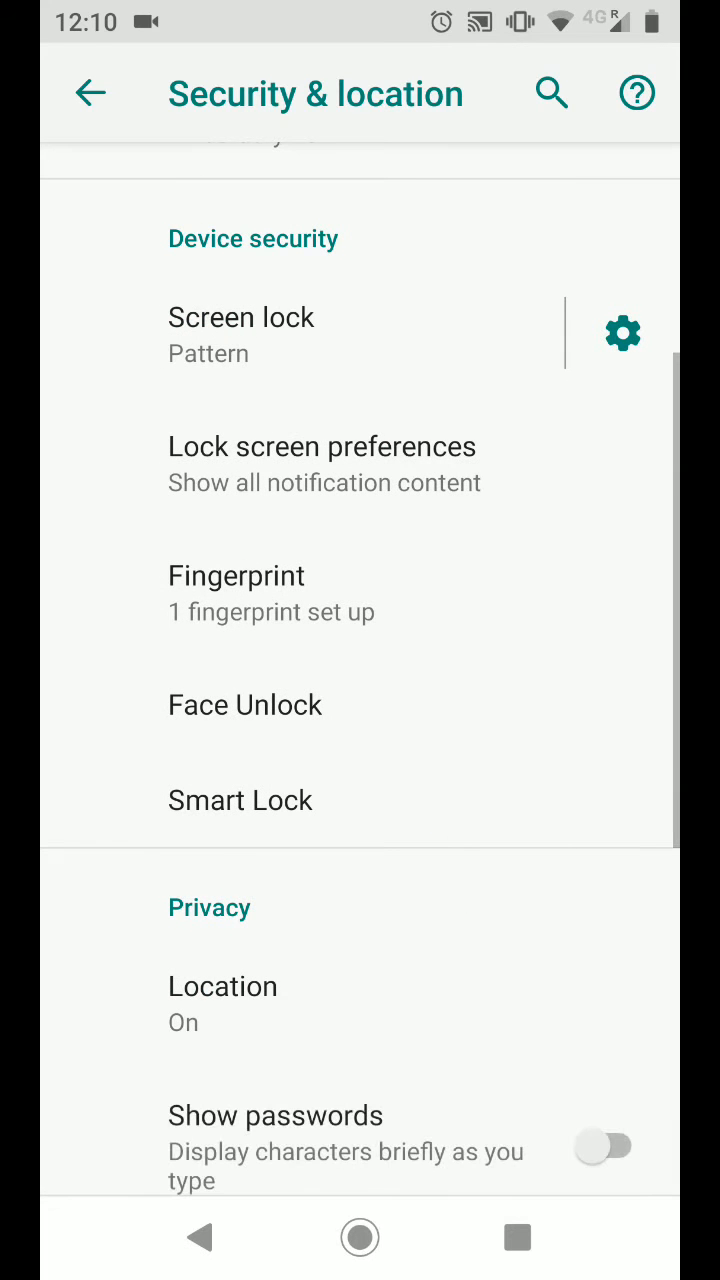
pyautogui.scroll(-3)
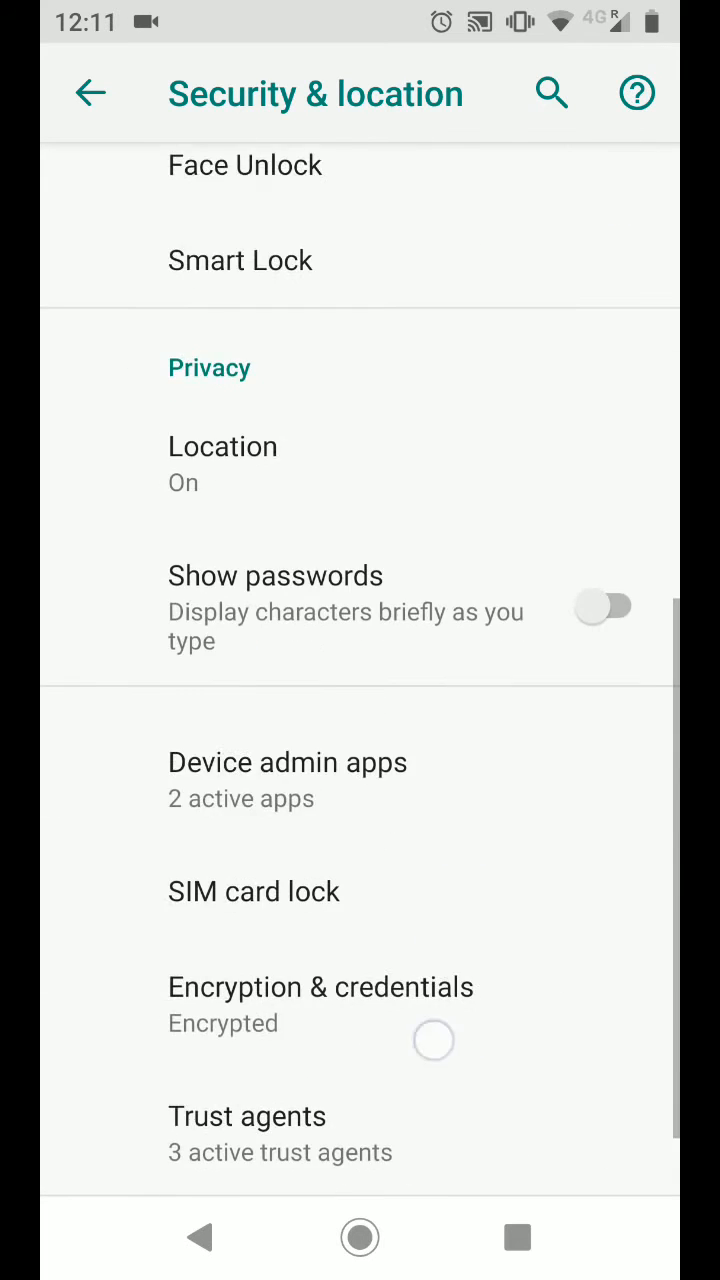
pyautogui.scroll(-3)
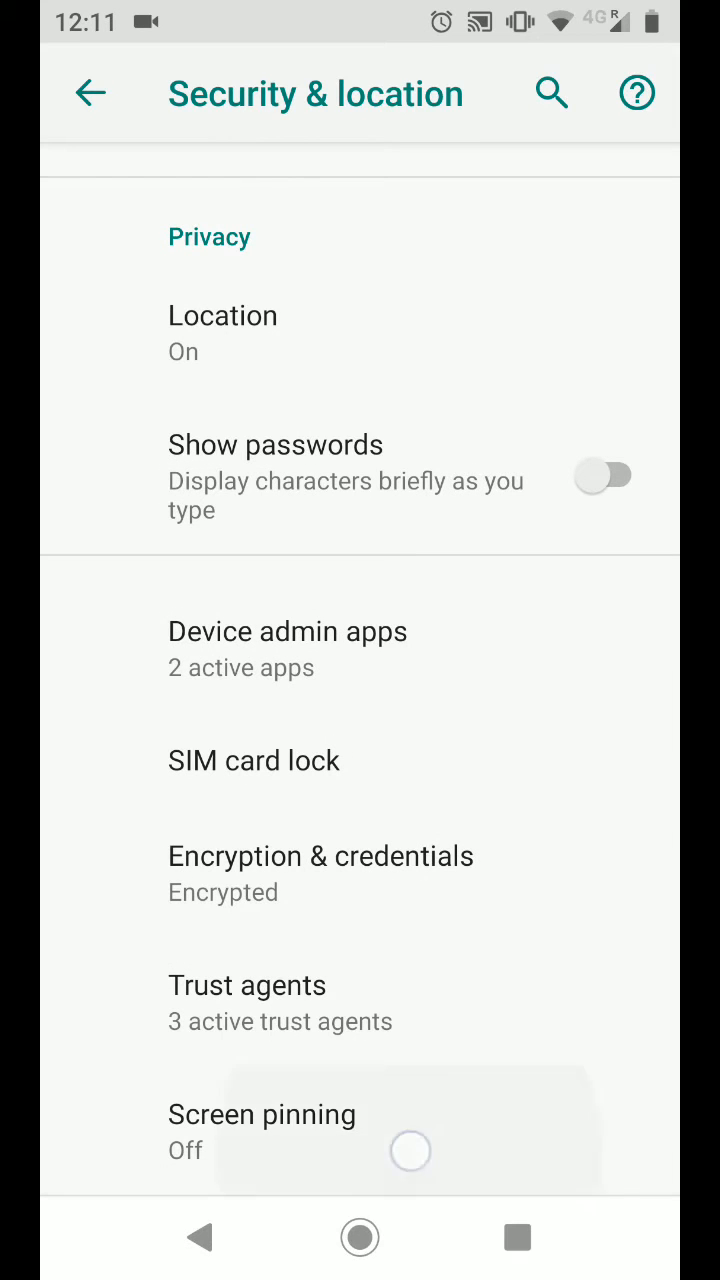
pyautogui.click(262, 1115)
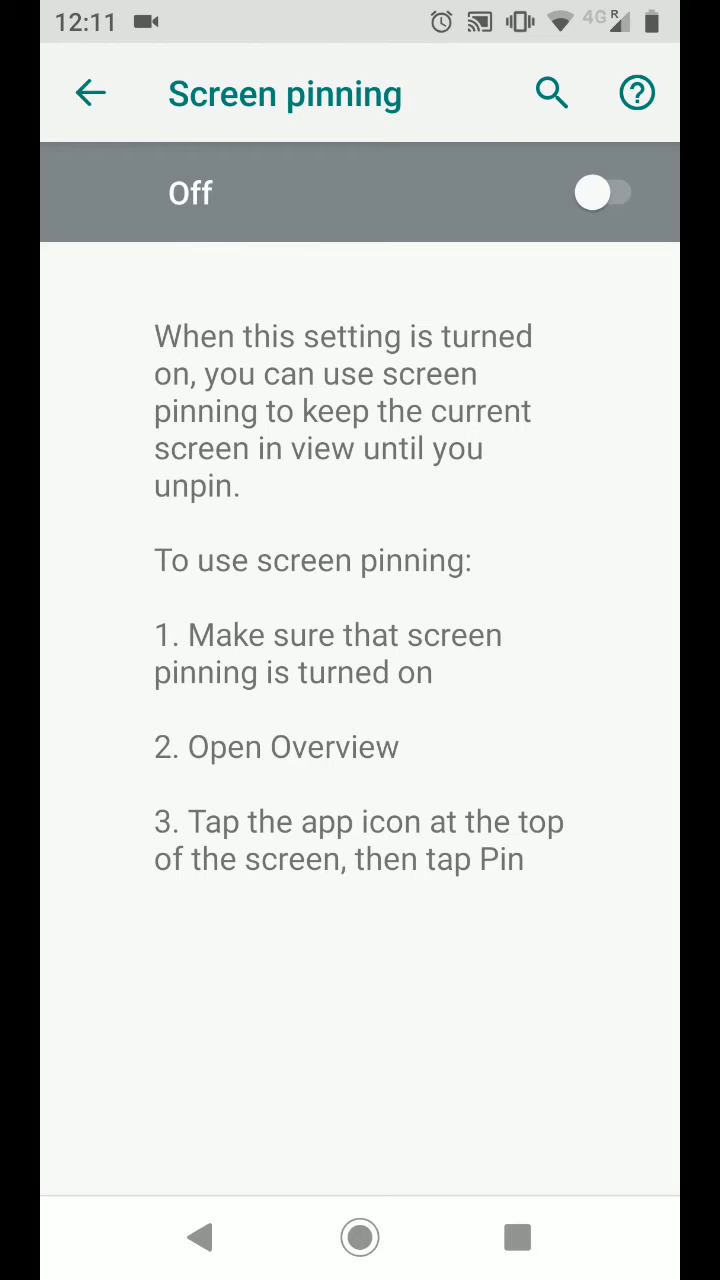
# Step: Switch Screen pinning on and enable 'Ask for unlock pattern before unpinning'
pyautogui.click(604, 192)
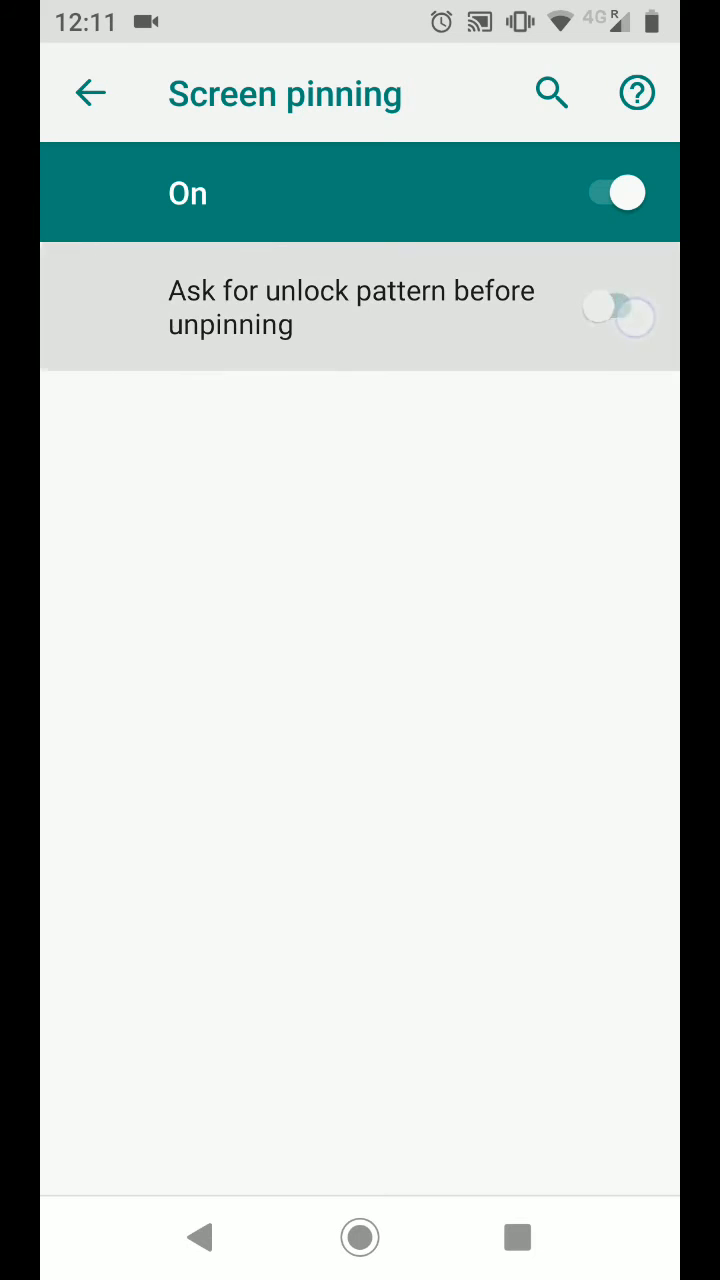
pyautogui.click(615, 310)
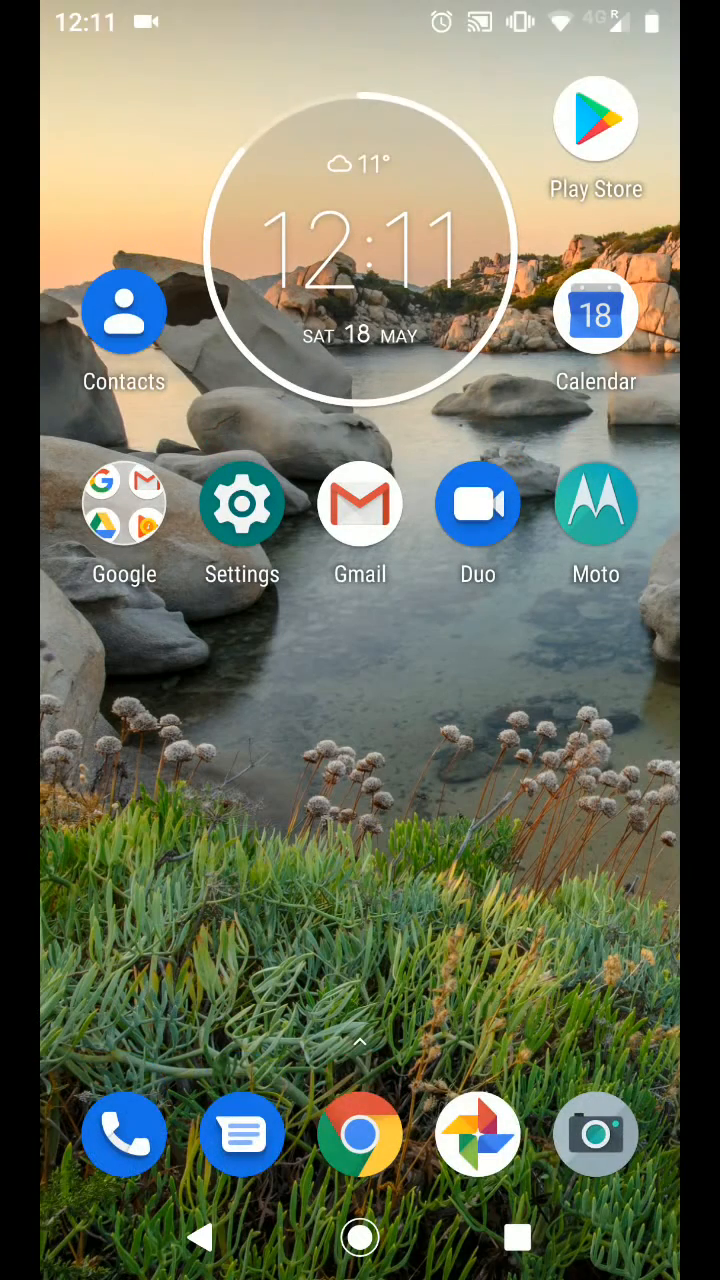
# Step: Open the app drawer and scroll down to the Netflix entry
pyautogui.scroll(3)
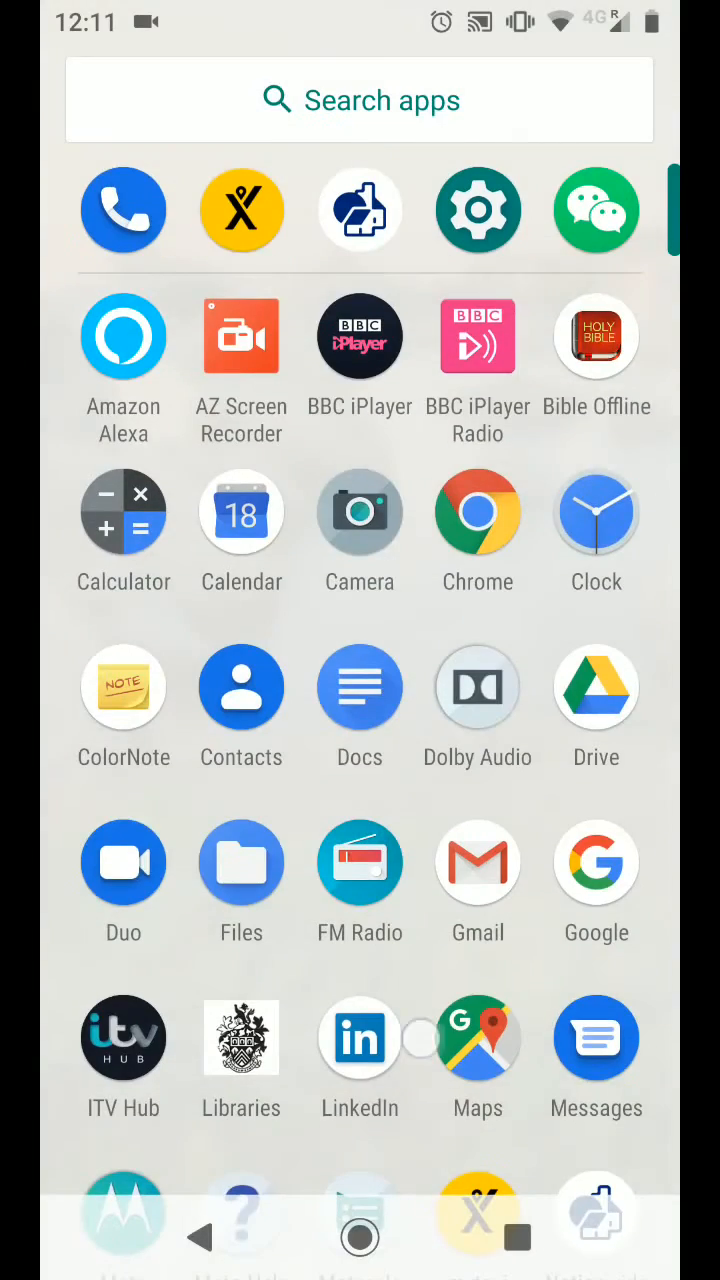
pyautogui.scroll(-3)
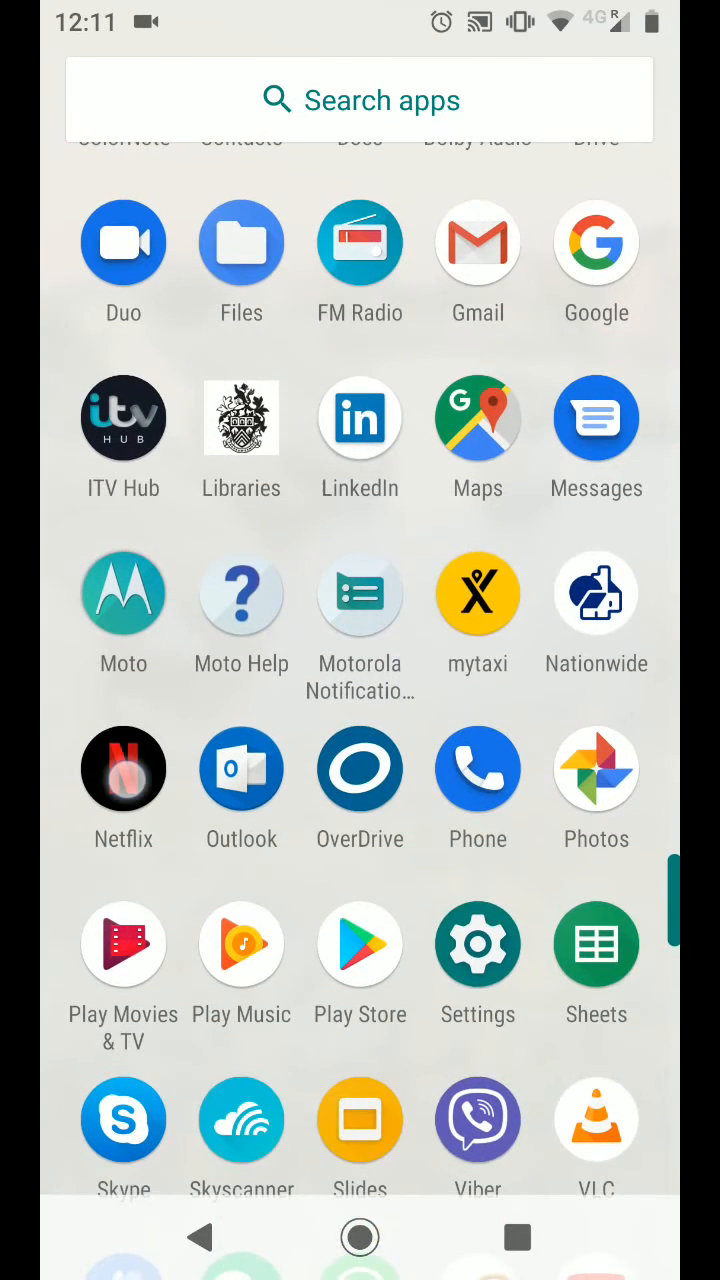
# Step: Launch Netflix, pin it on screen, and dismiss the screen-pinned notice with GOT IT
pyautogui.click(123, 768)
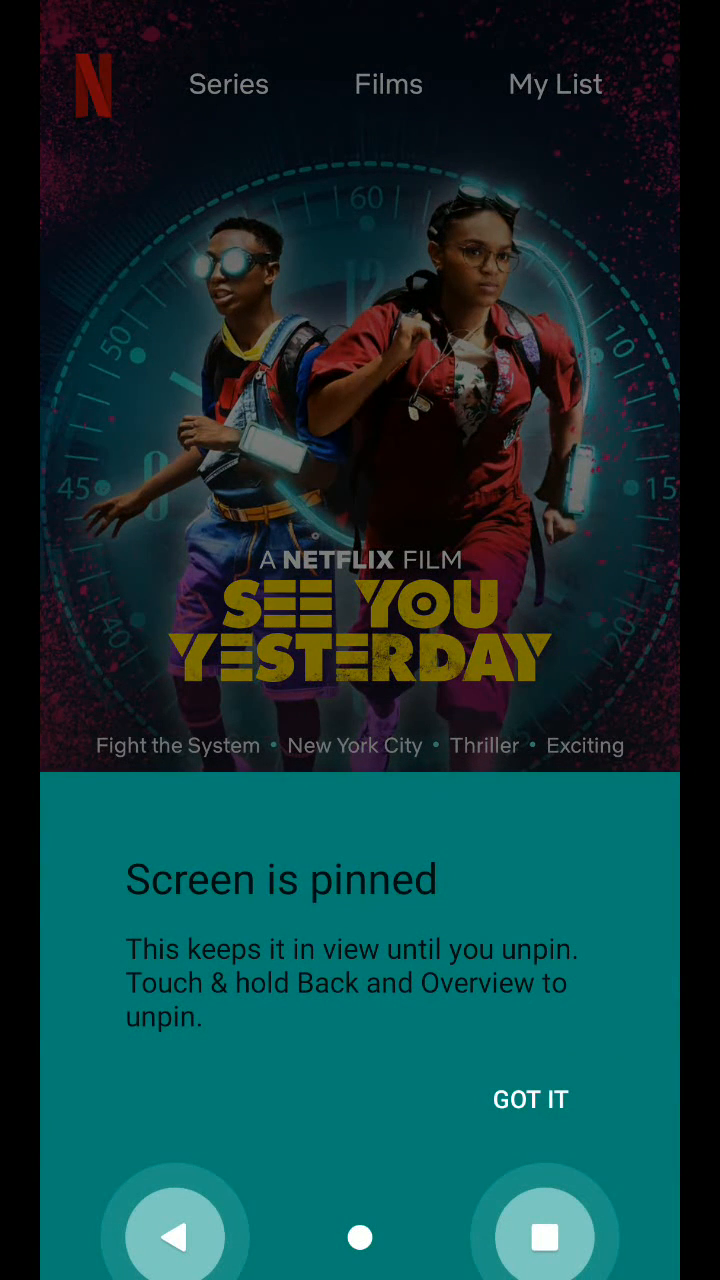
pyautogui.click(530, 1099)
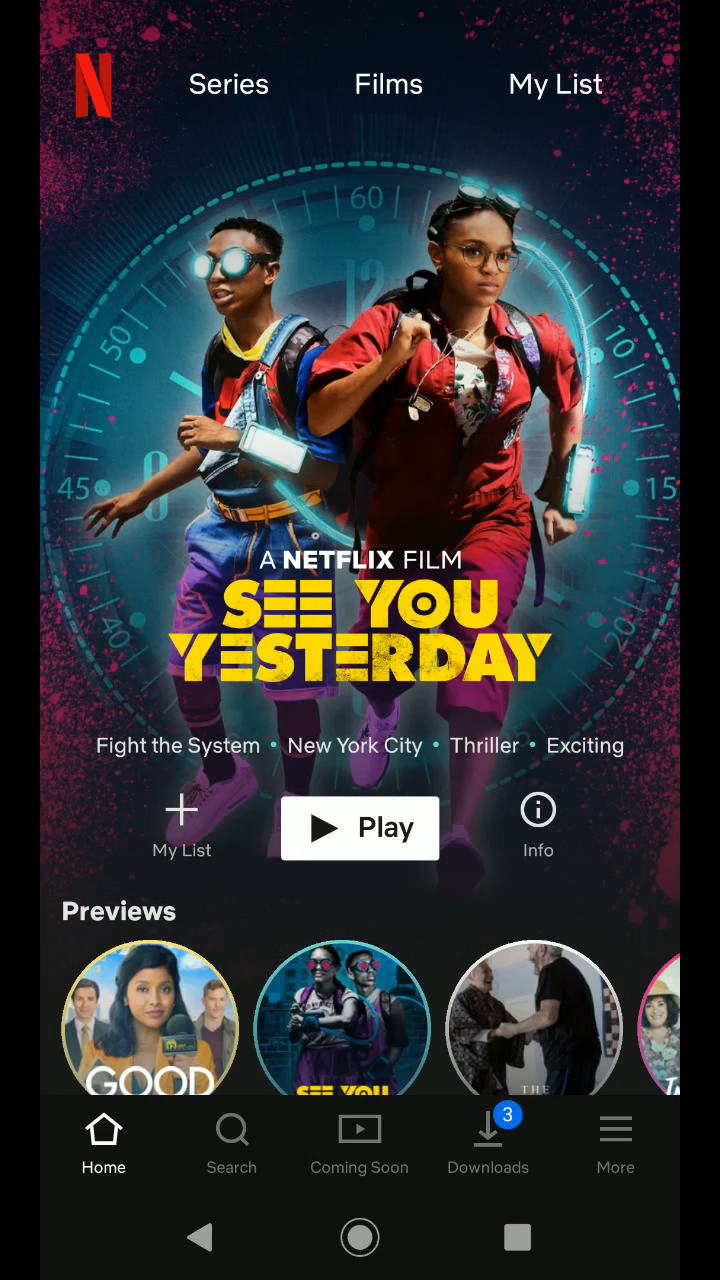